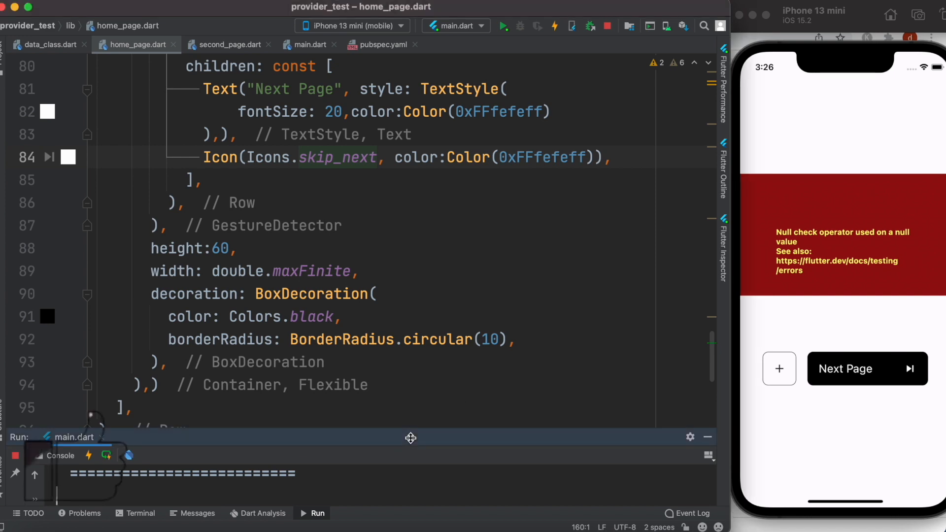
Step: Enlarge the Run console to read the null check operator error
left_click(502, 25)
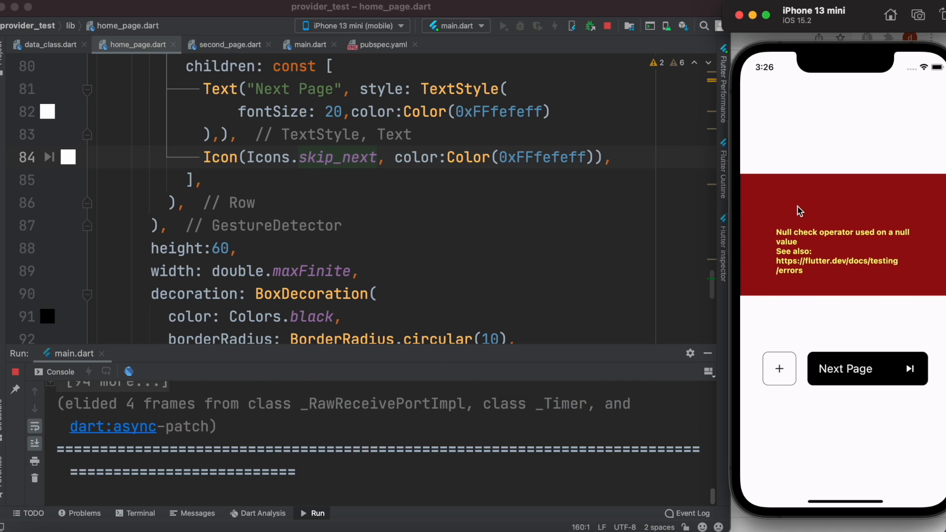
mouse_move(465, 439)
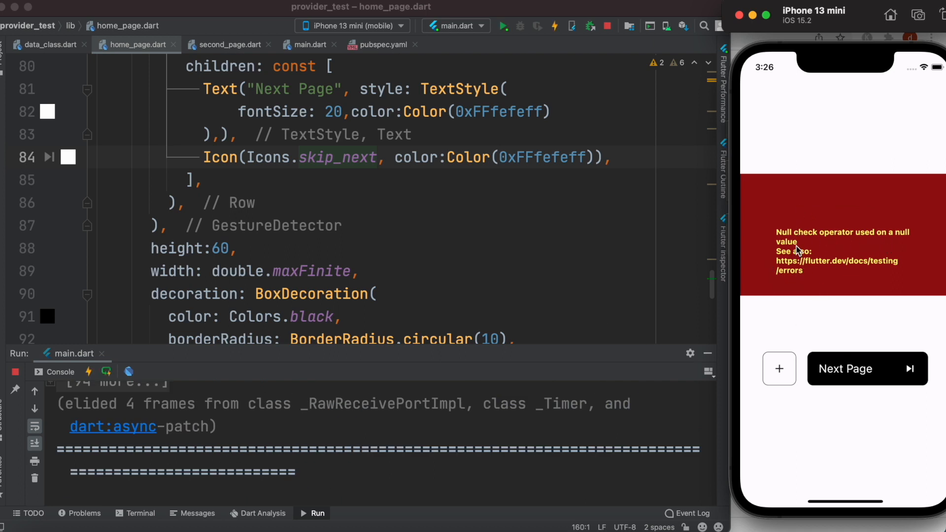
mouse_move(522, 252)
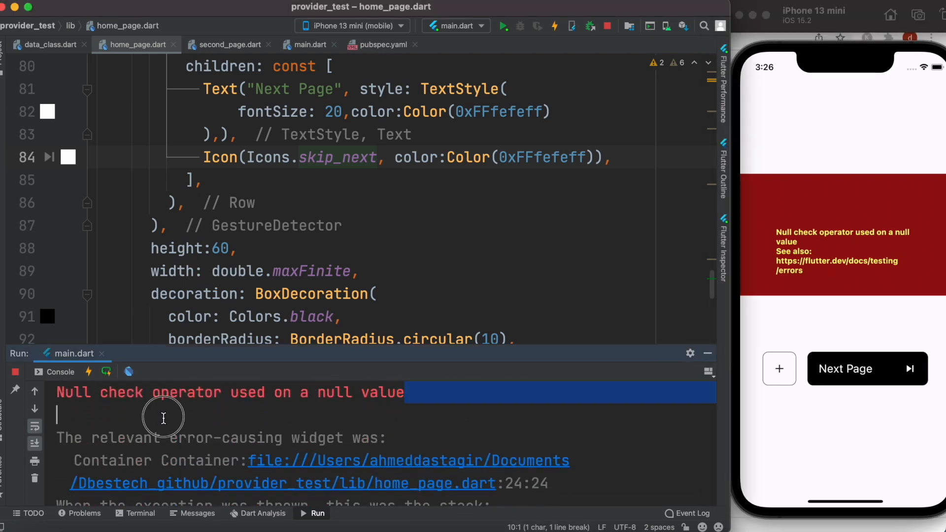
Step: Scroll the console down to the stack trace pointing into get_state.dart
scroll("down", 3)
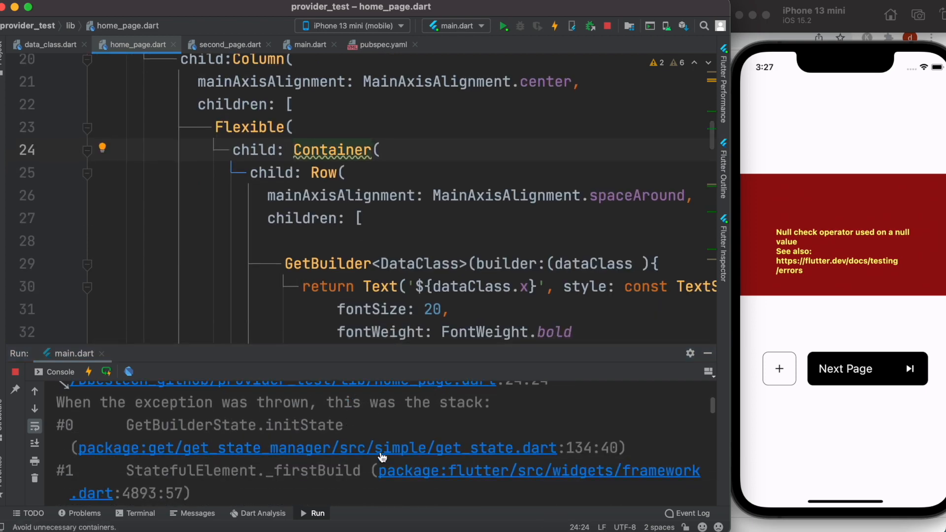
mouse_move(409, 454)
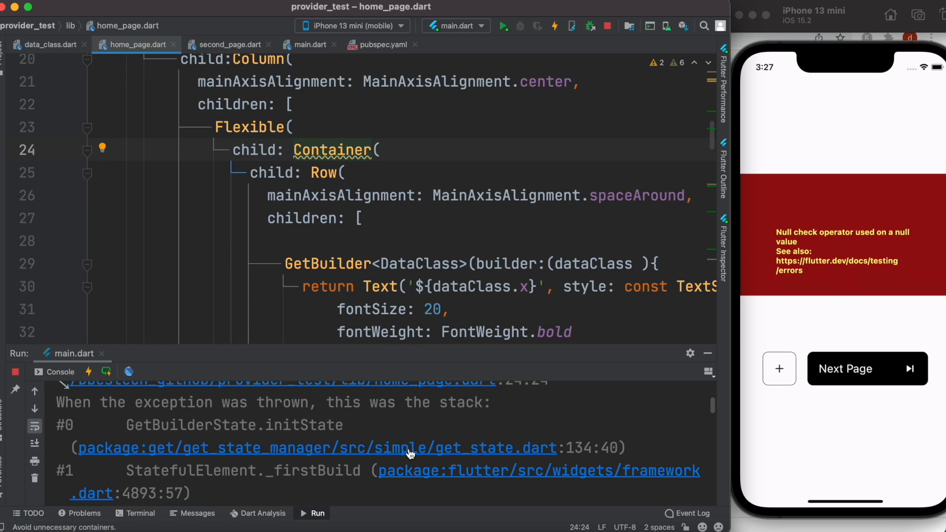
Step: Follow the get_state.dart:134:40 stack link and view the GetInstance().put null check
left_click(317, 448)
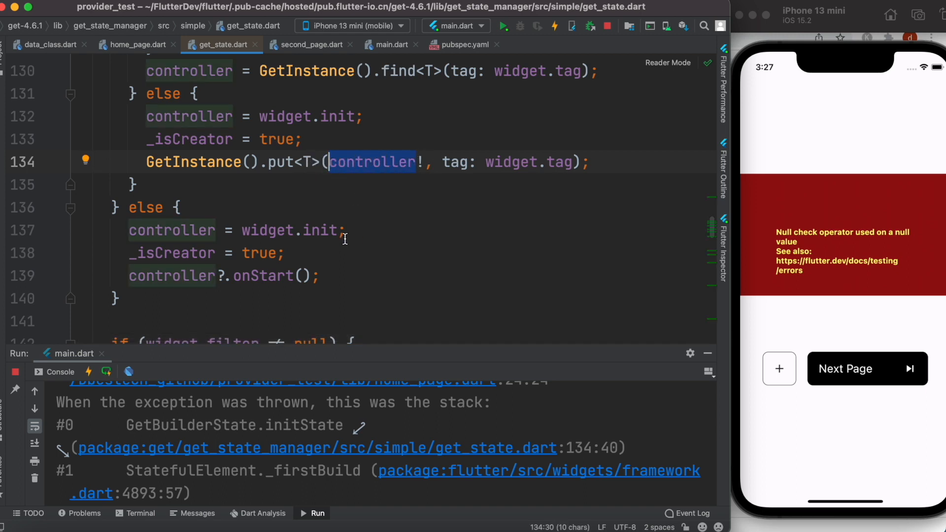
scroll("up", 3)
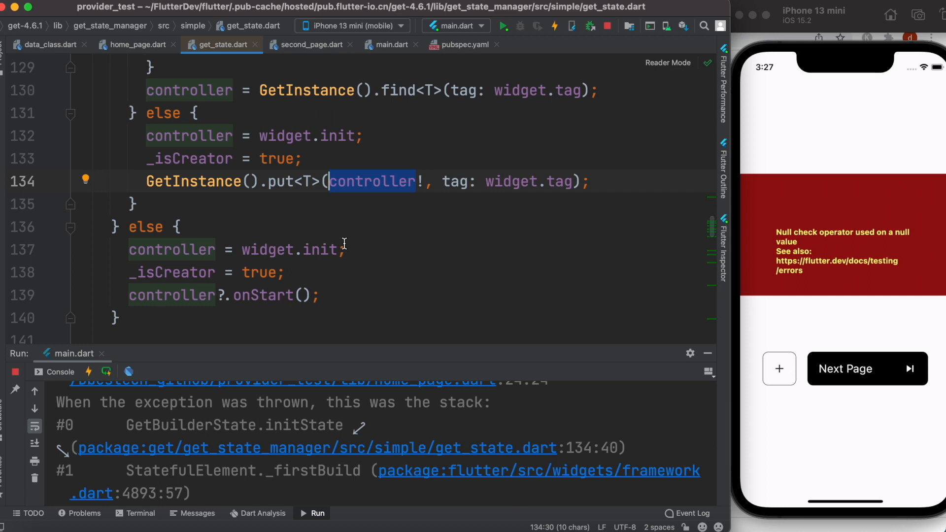
mouse_move(315, 464)
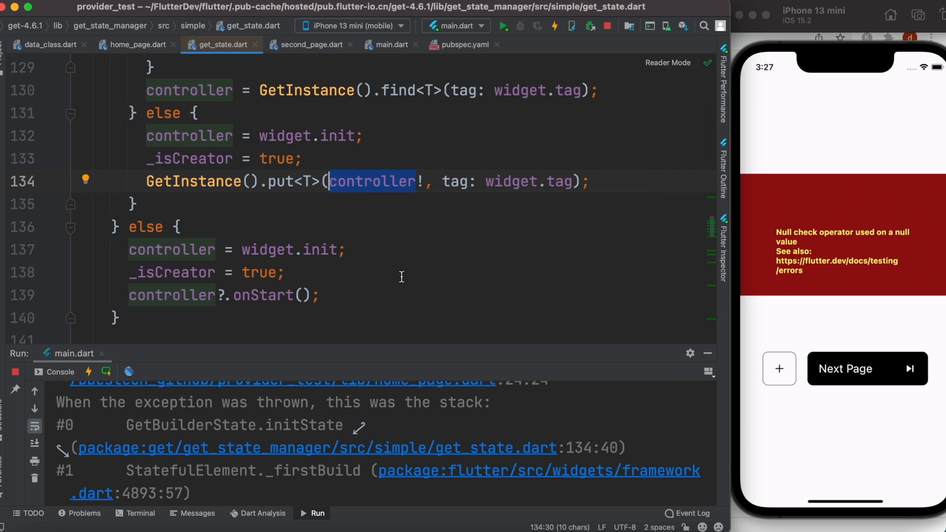
mouse_move(378, 61)
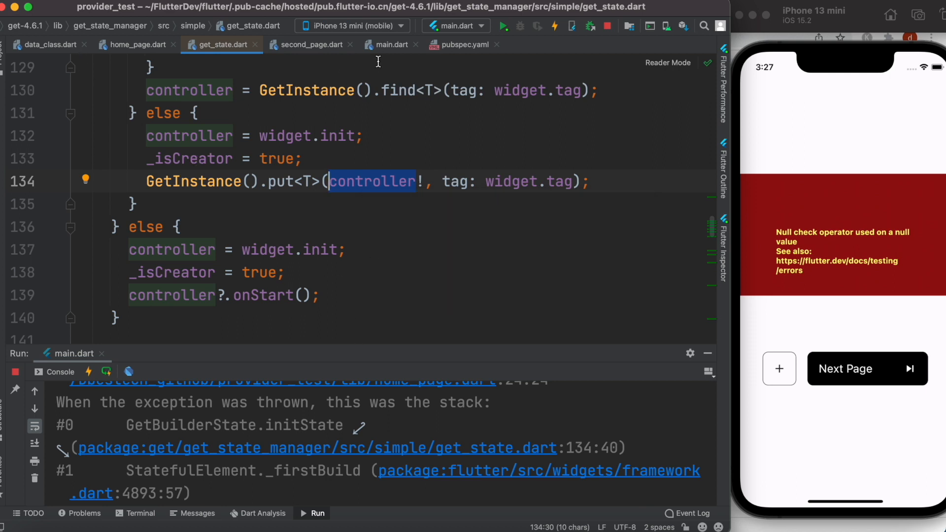
mouse_move(393, 44)
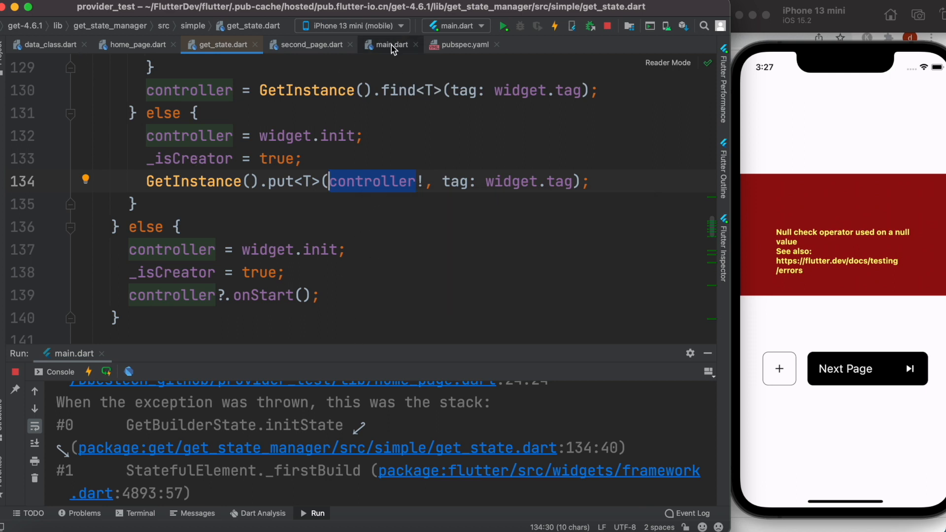
Step: Switch to main.dart and scroll to the Get.lazyPut(() => DataClass()) call in build
left_click(392, 44)
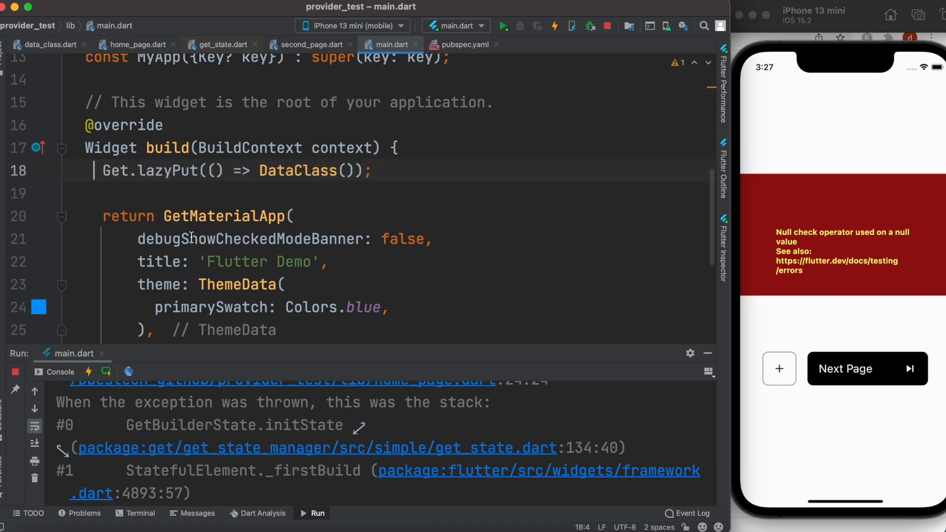
scroll("down", 3)
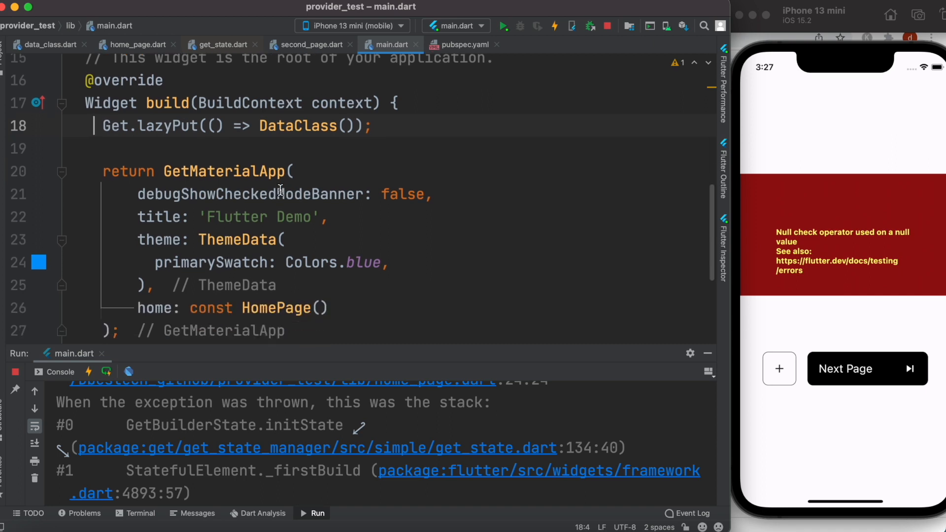
mouse_move(322, 174)
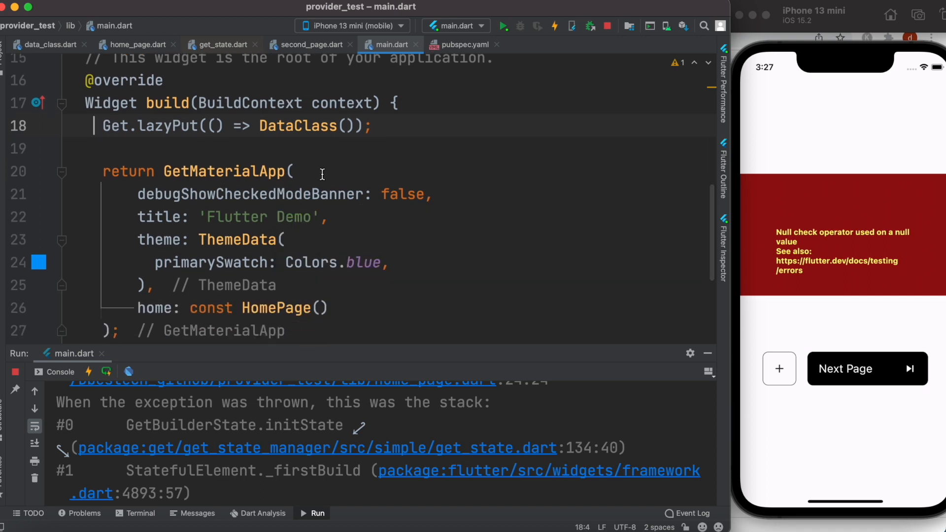
mouse_move(503, 25)
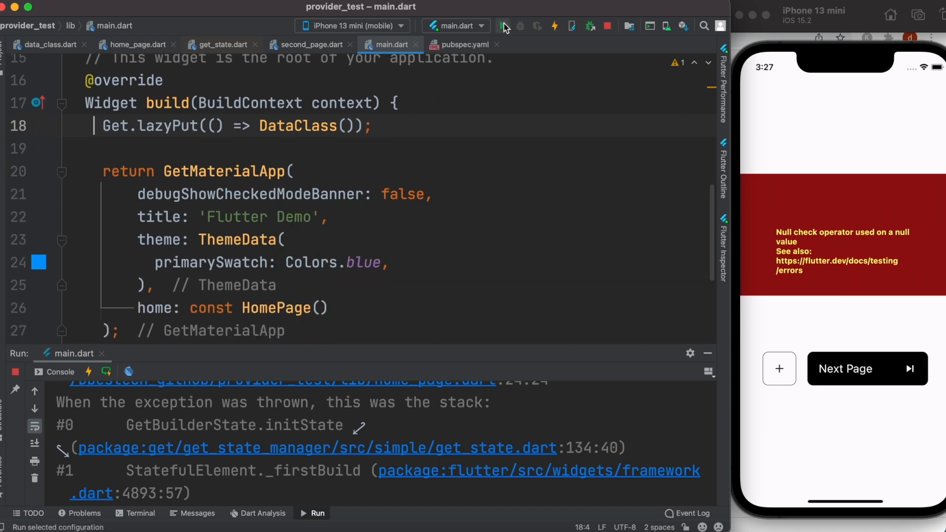
Step: Relaunch main.dart with the DataClass lazyPut line commented out
left_click(503, 25)
type("//")
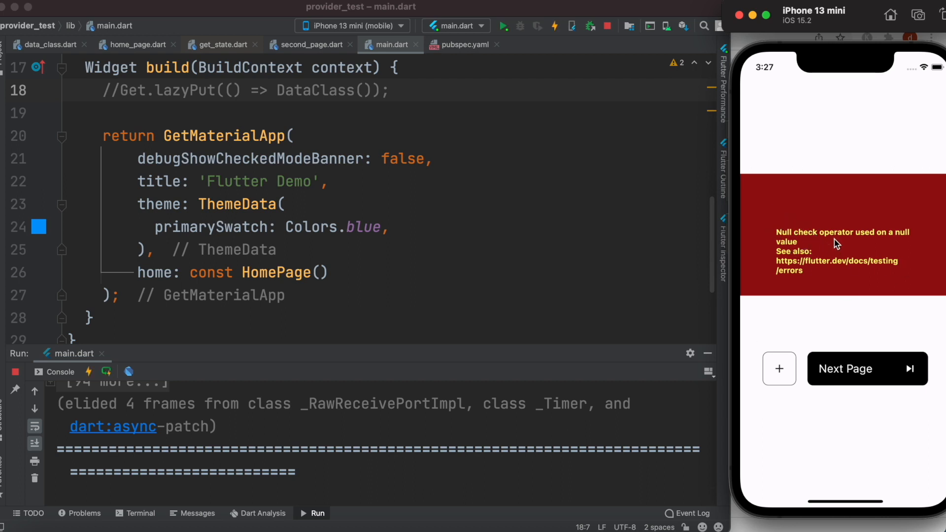
mouse_move(495, 138)
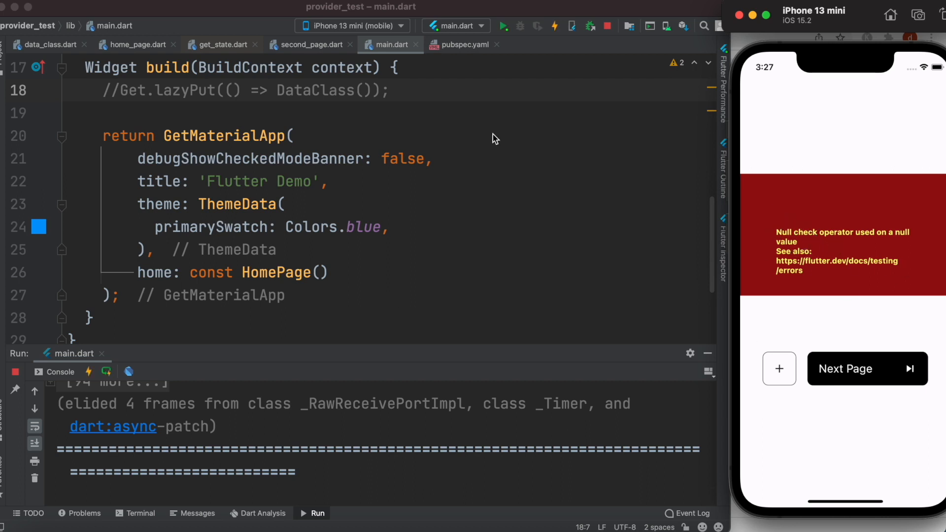